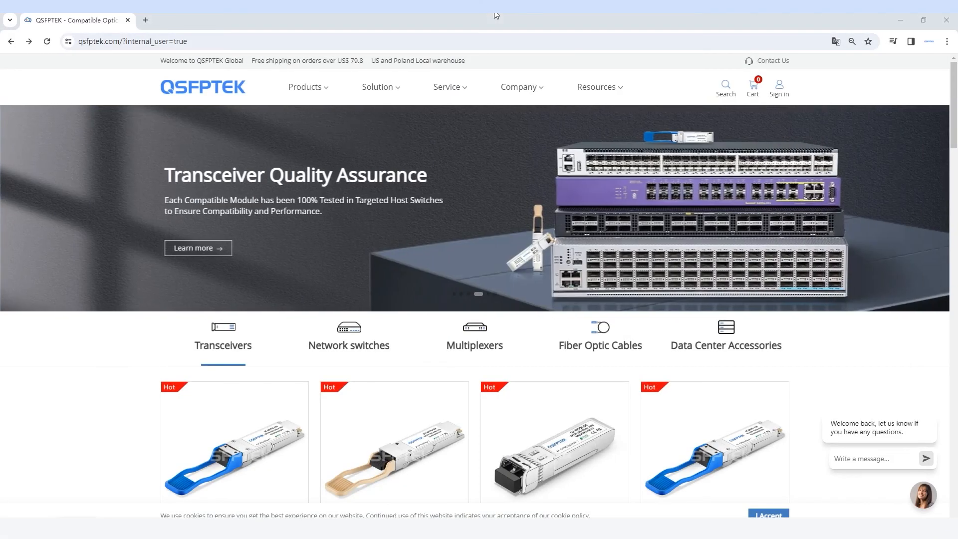
- Open the S7600-24X2Q page from Data Center Switches and select VXLAN in its title
{"action": "left_click", "coordinate": [304, 87]}
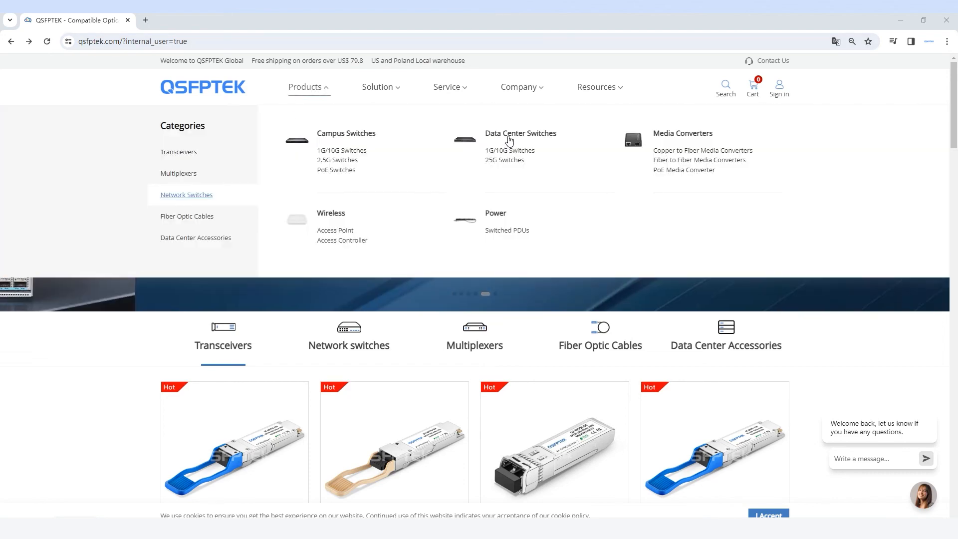
{"action": "left_click", "coordinate": [520, 133]}
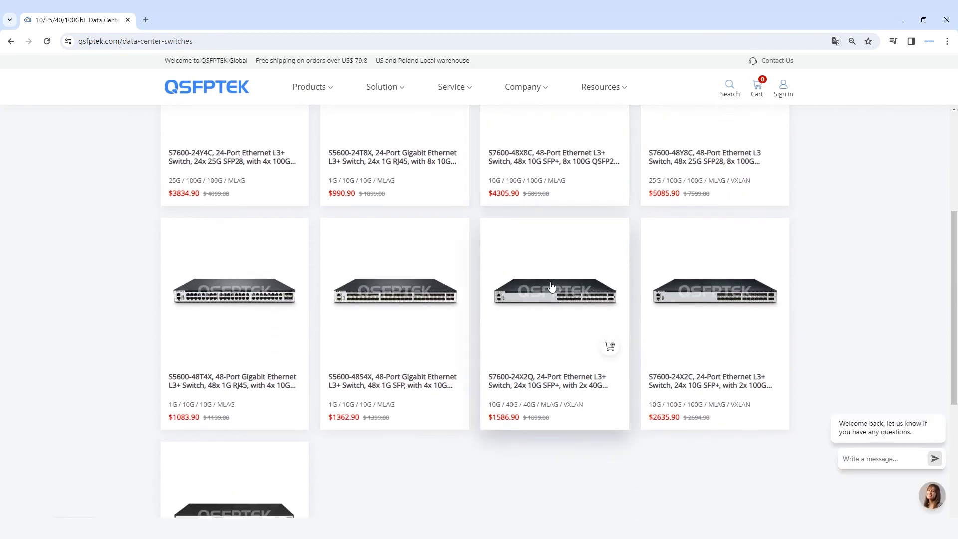
{"action": "left_click", "coordinate": [553, 293]}
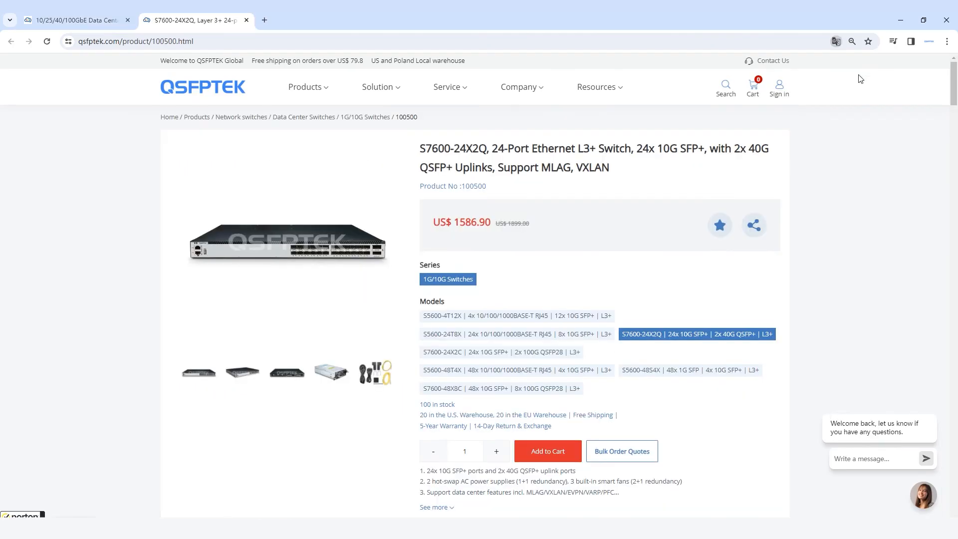
{"action": "mouse_move", "coordinate": [590, 274]}
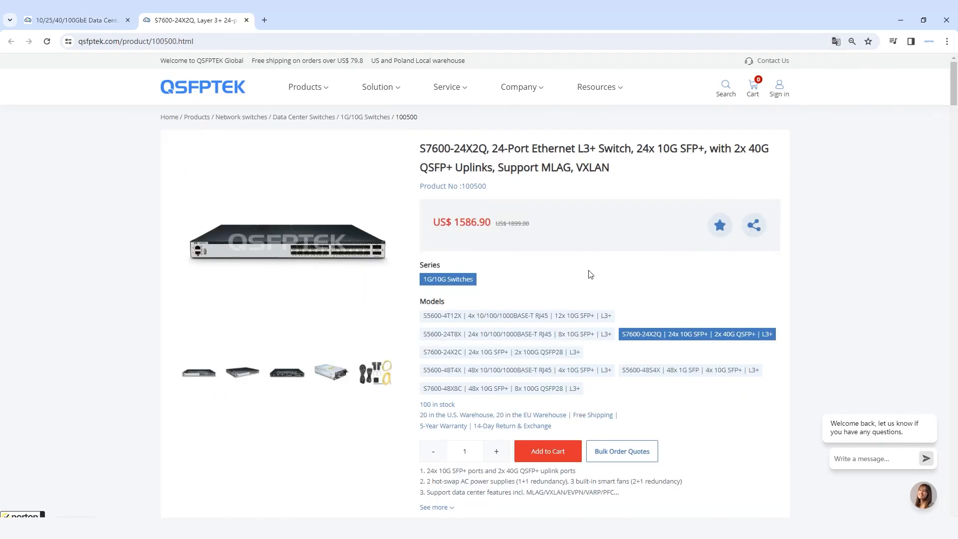
{"action": "double_click", "coordinate": [592, 167]}
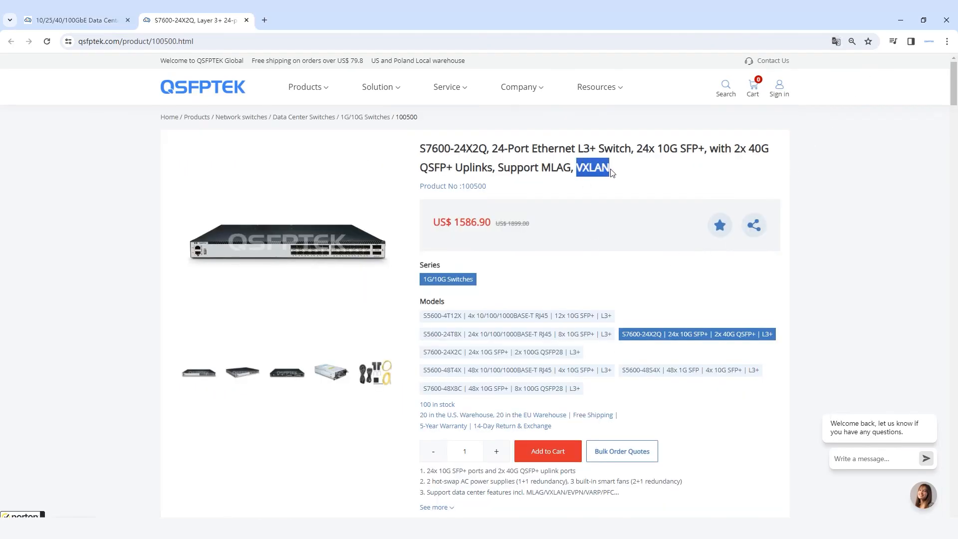
- Scroll past specifications, certifications and features to the 40G-to-10G application diagrams
{"action": "scroll", "scroll_direction": "down", "scroll_amount": 3}
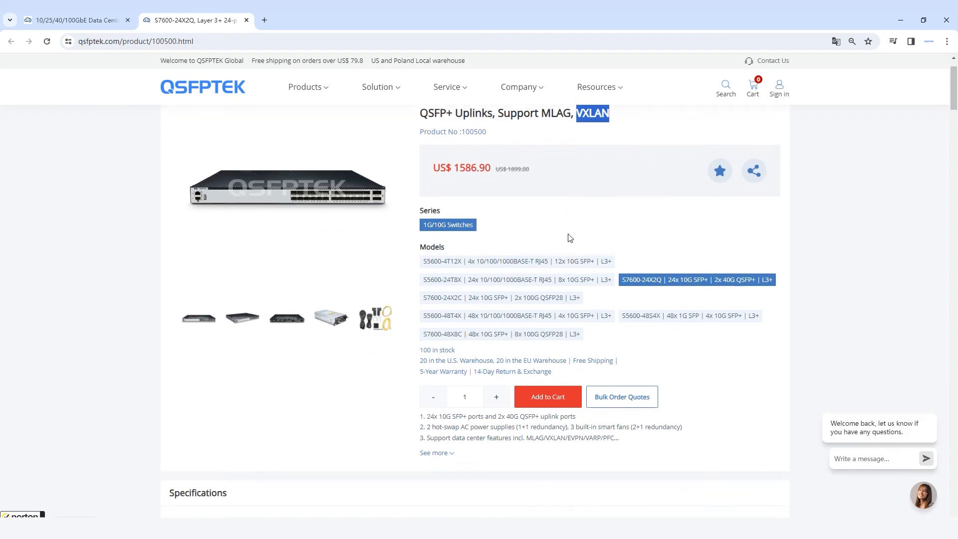
{"action": "scroll", "scroll_direction": "down", "scroll_amount": 3}
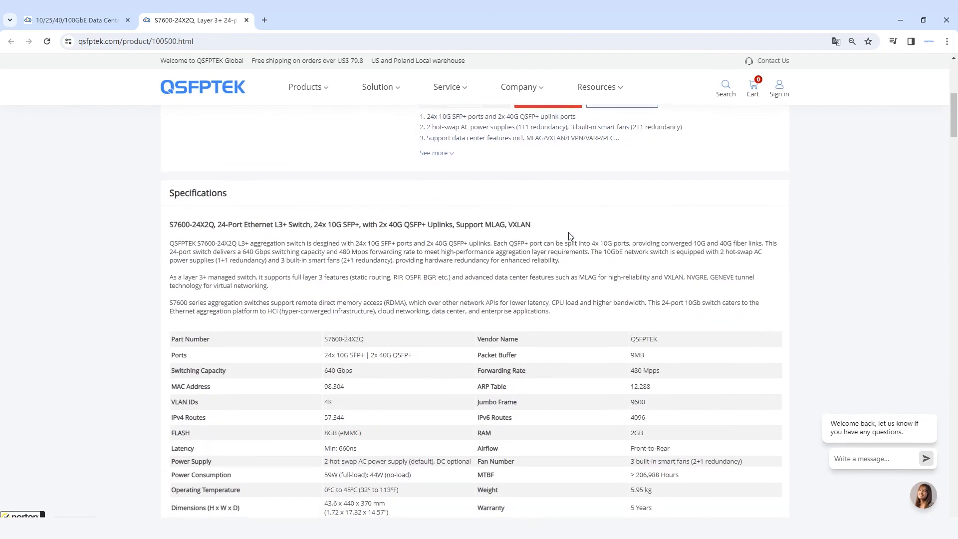
{"action": "scroll", "scroll_direction": "down", "scroll_amount": 3}
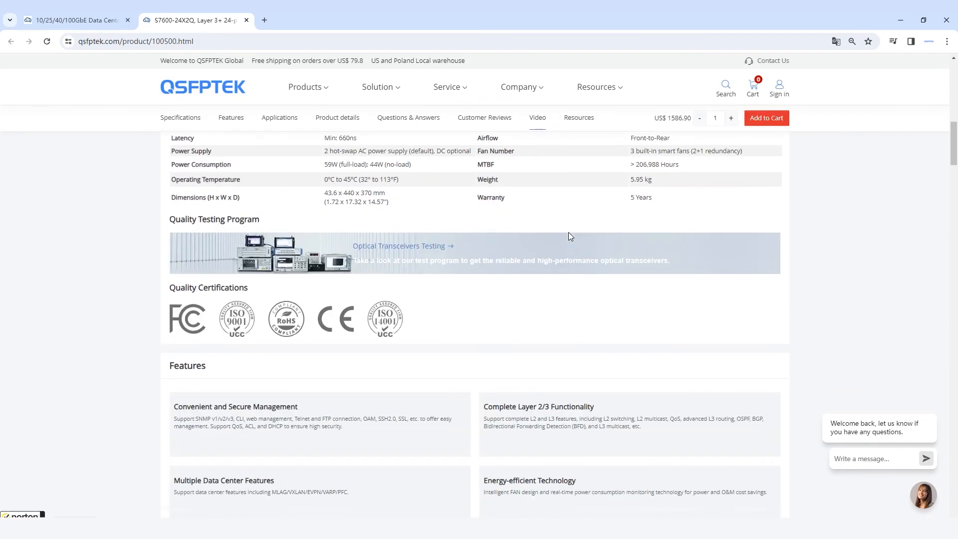
{"action": "scroll", "scroll_direction": "down", "scroll_amount": 3}
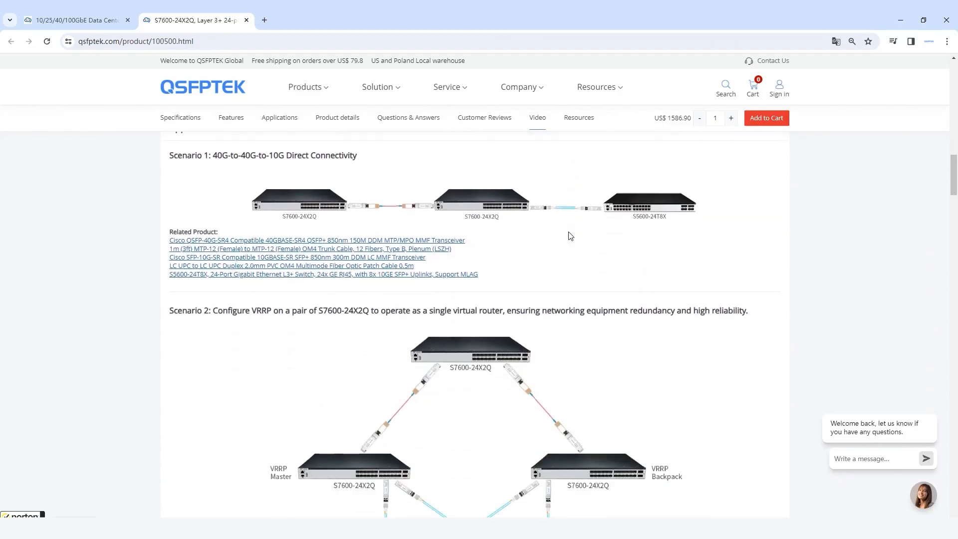